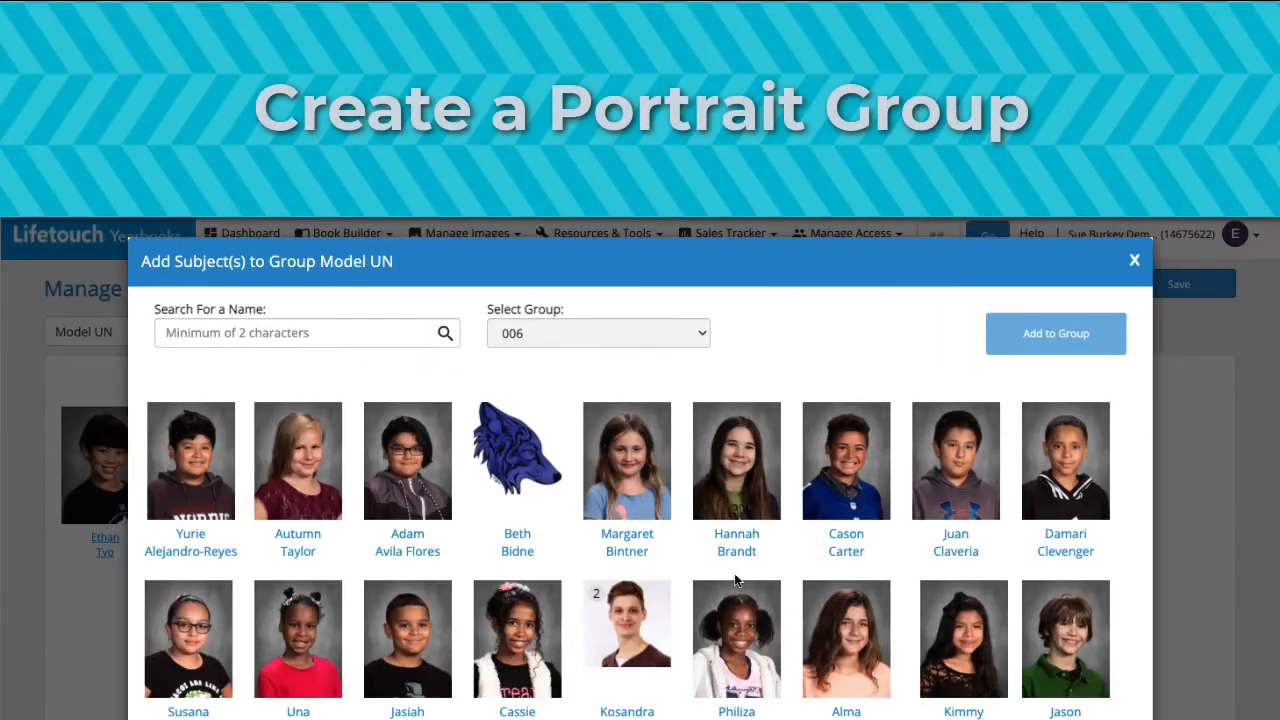
click(736, 456)
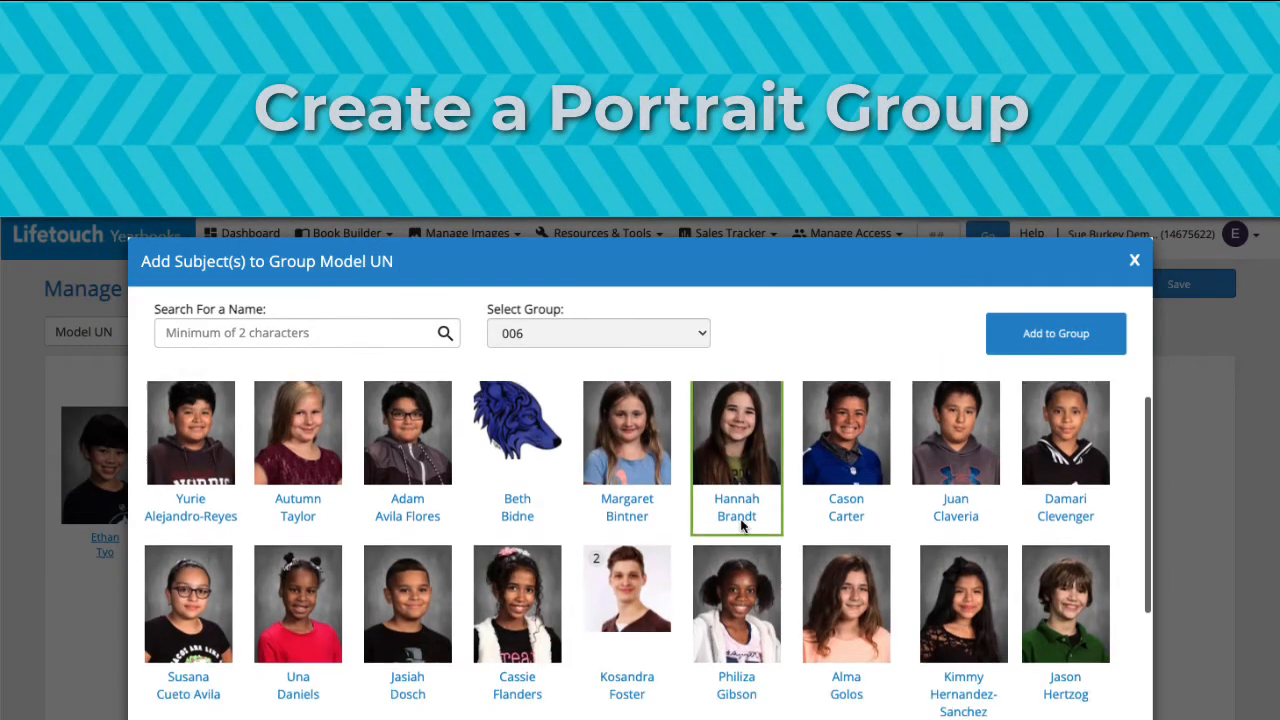
scroll(down, 3)
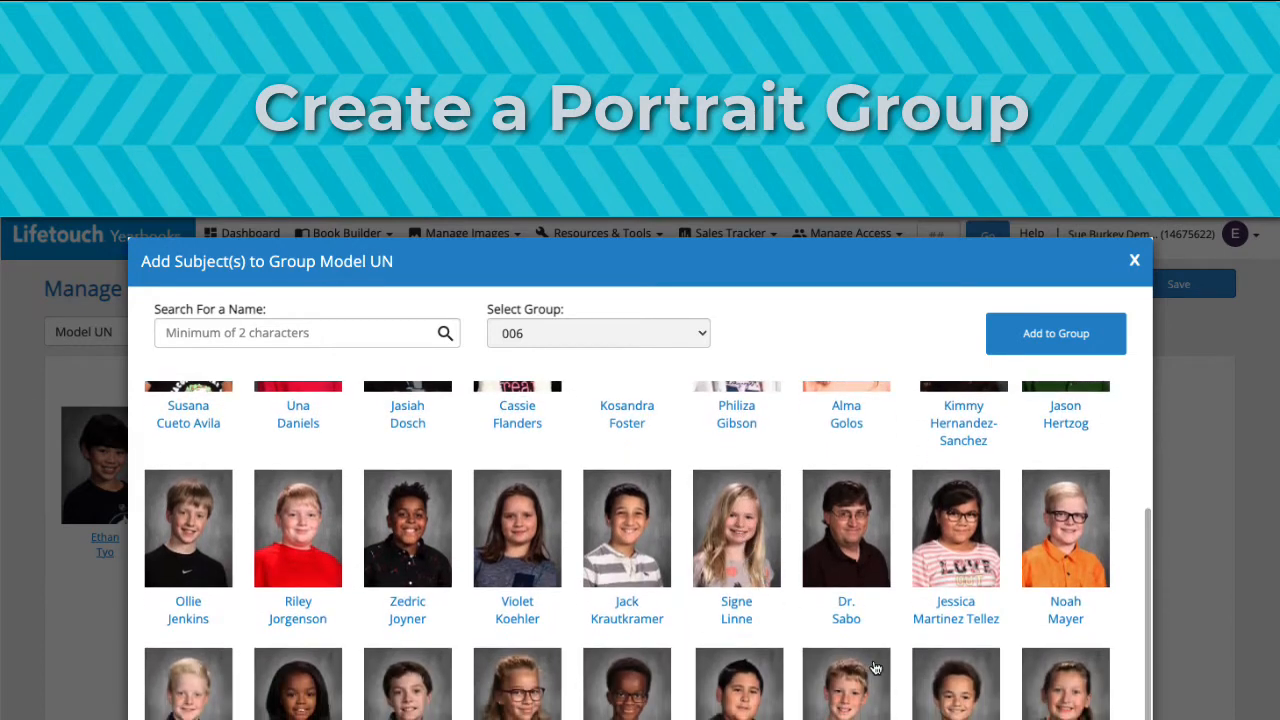
click(956, 684)
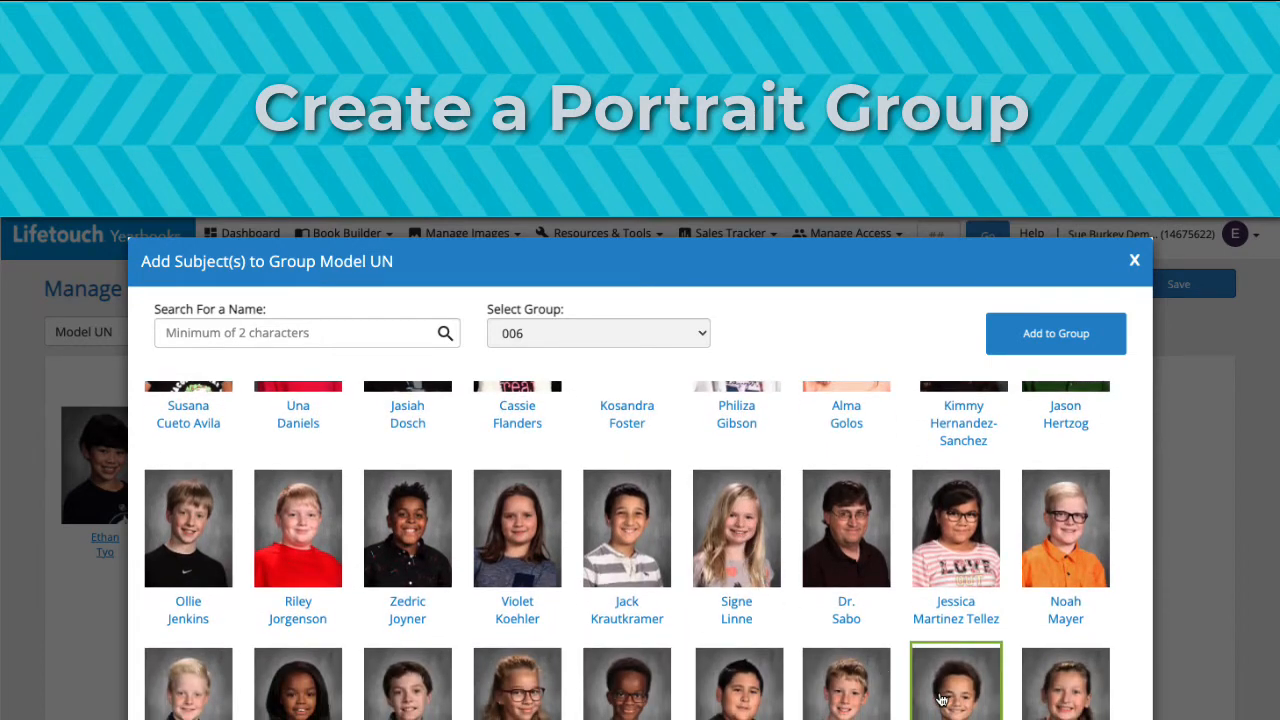
mouse_move(1040, 350)
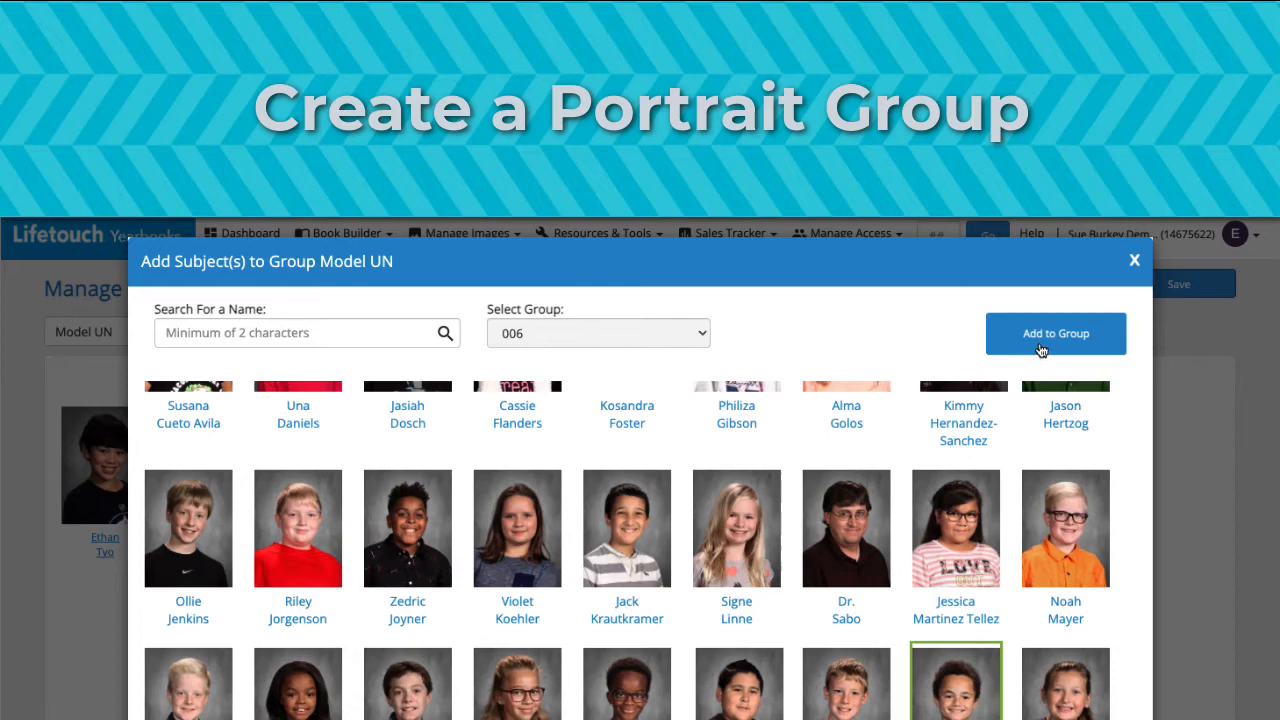
click(1056, 332)
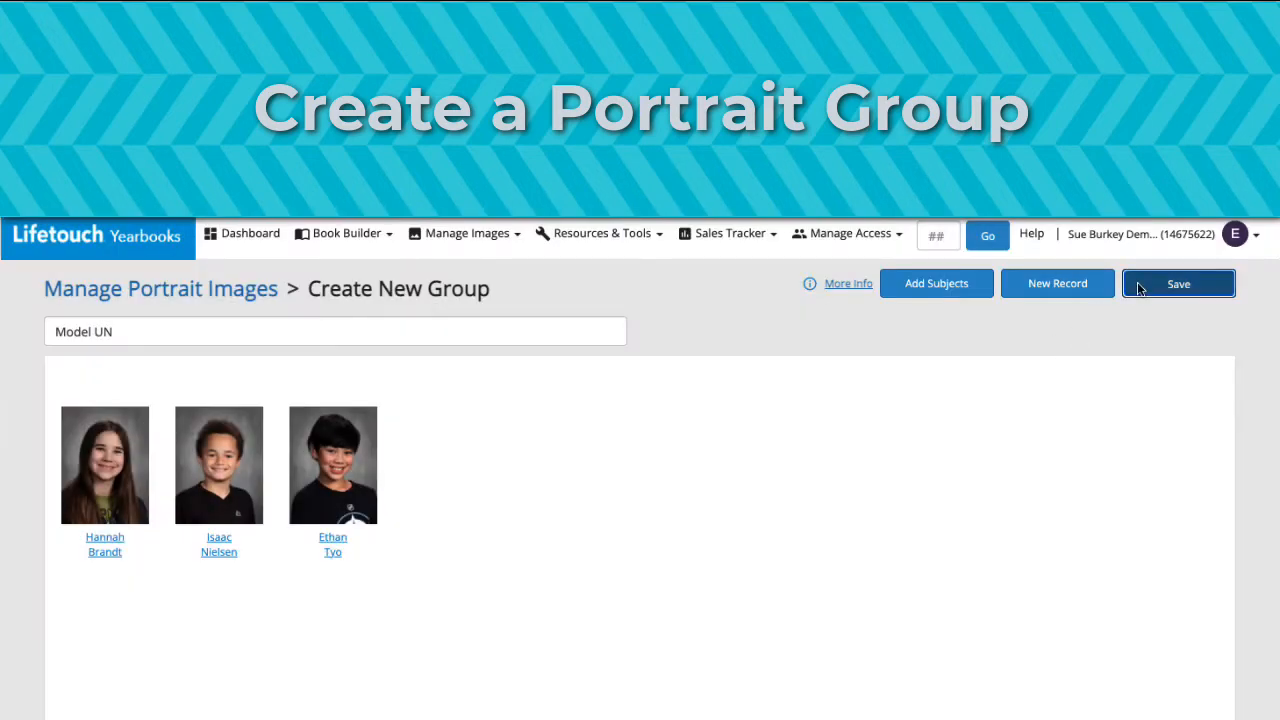
click(1178, 284)
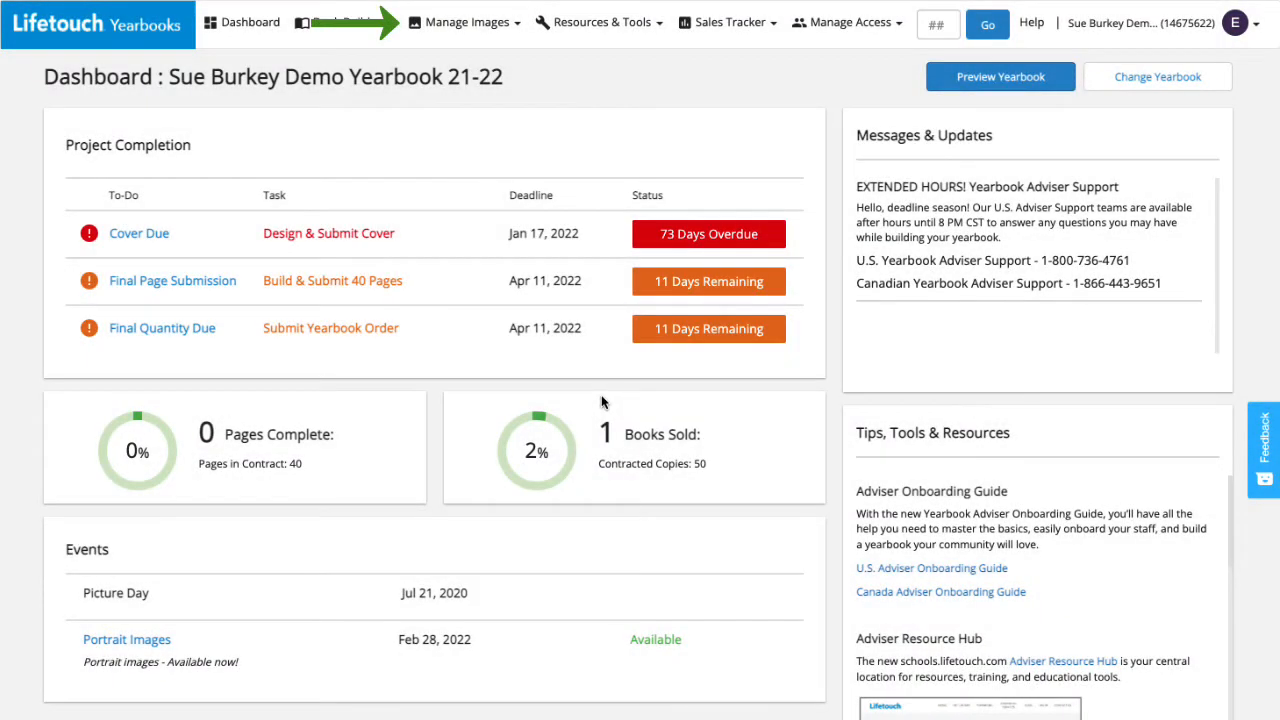
Step: Go to Manage Portrait Images via the Manage Images menu
click(464, 22)
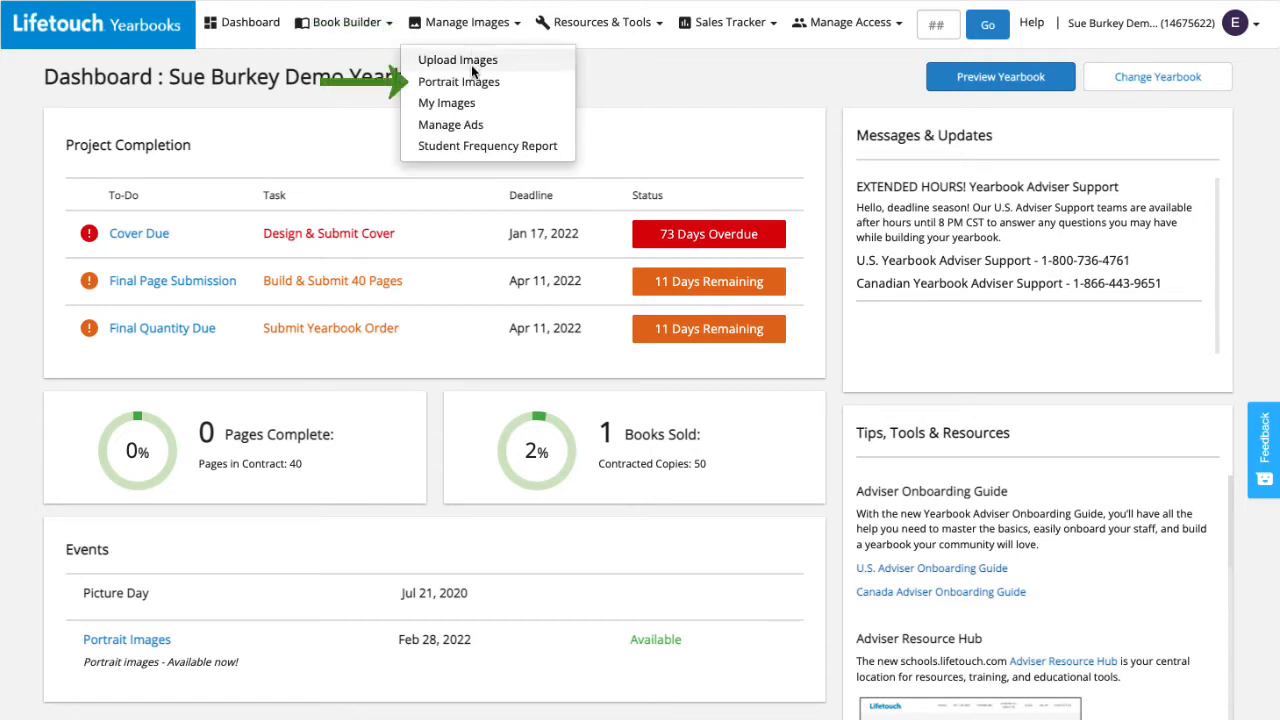
click(460, 80)
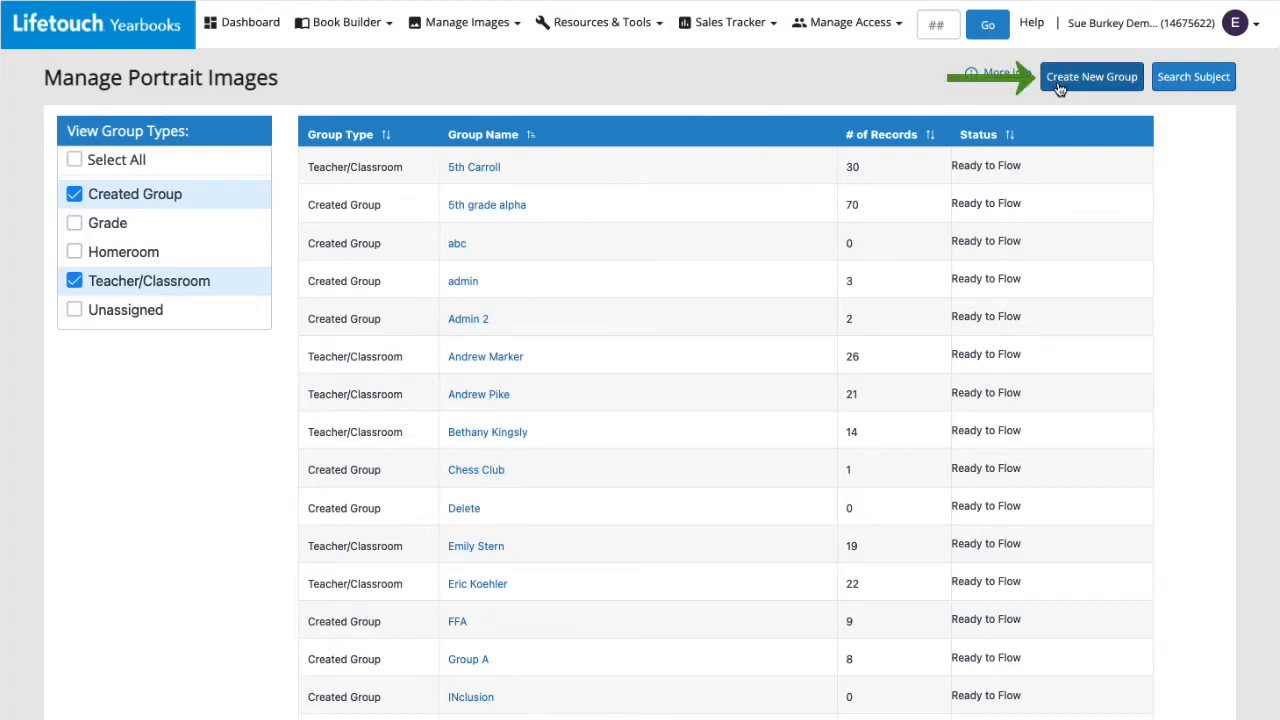
Step: Start a new portrait group and name it 'Model UN'
click(1092, 76)
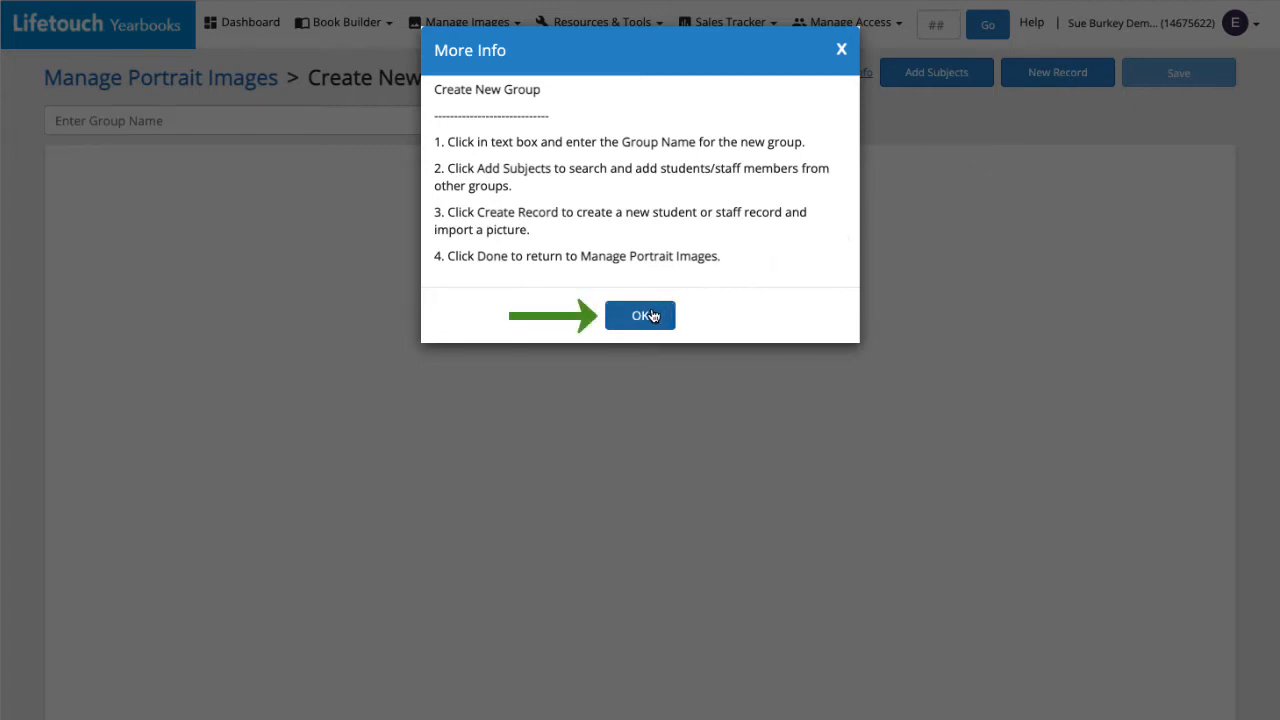
click(640, 314)
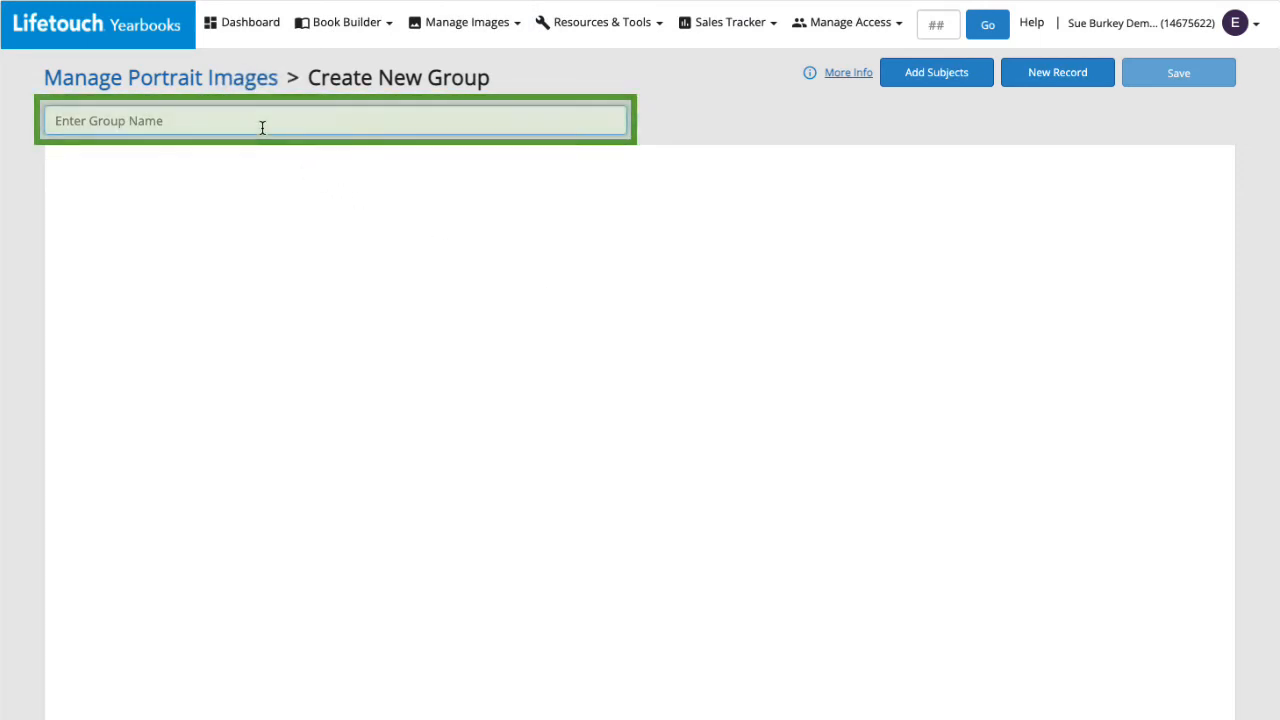
text(Model UN)
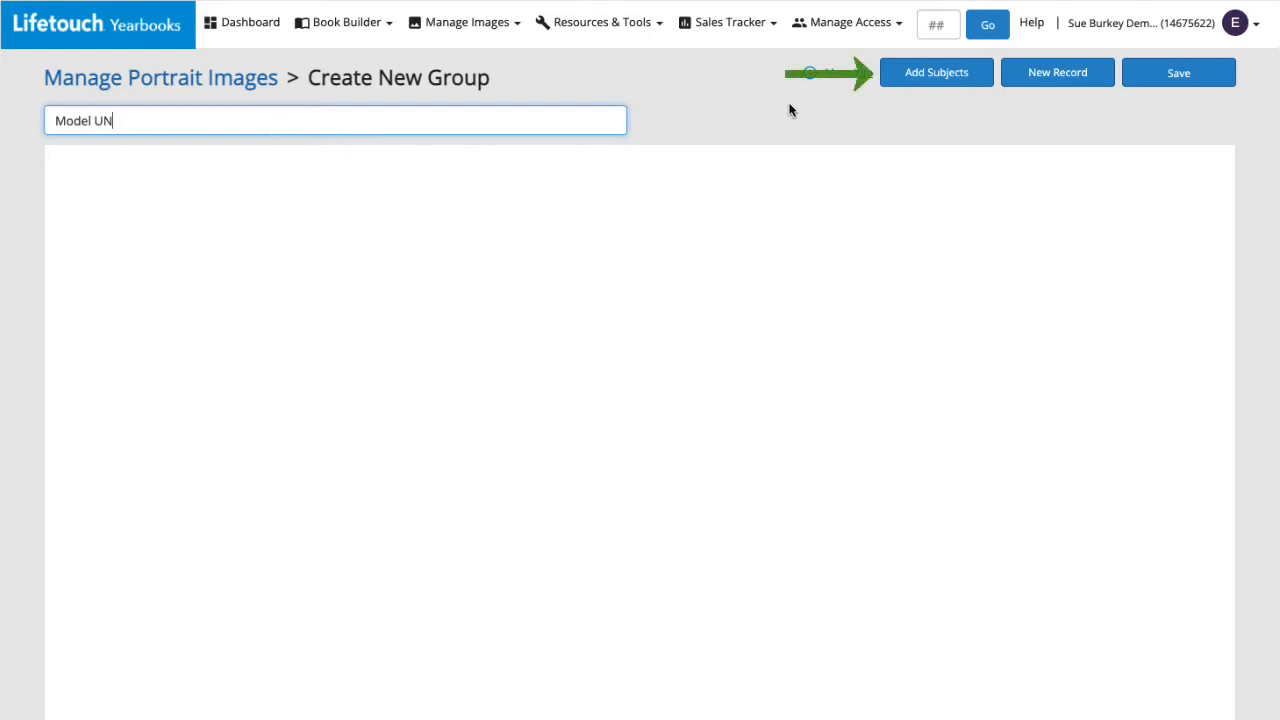
click(936, 72)
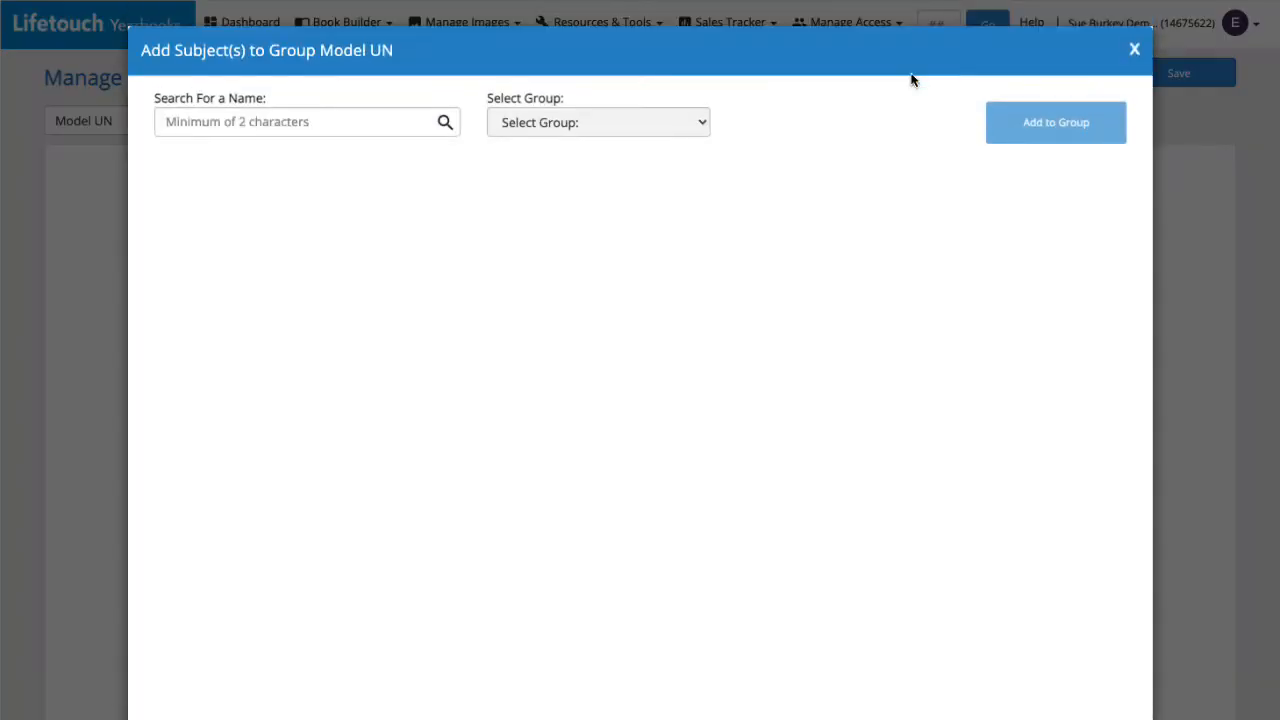
click(300, 122)
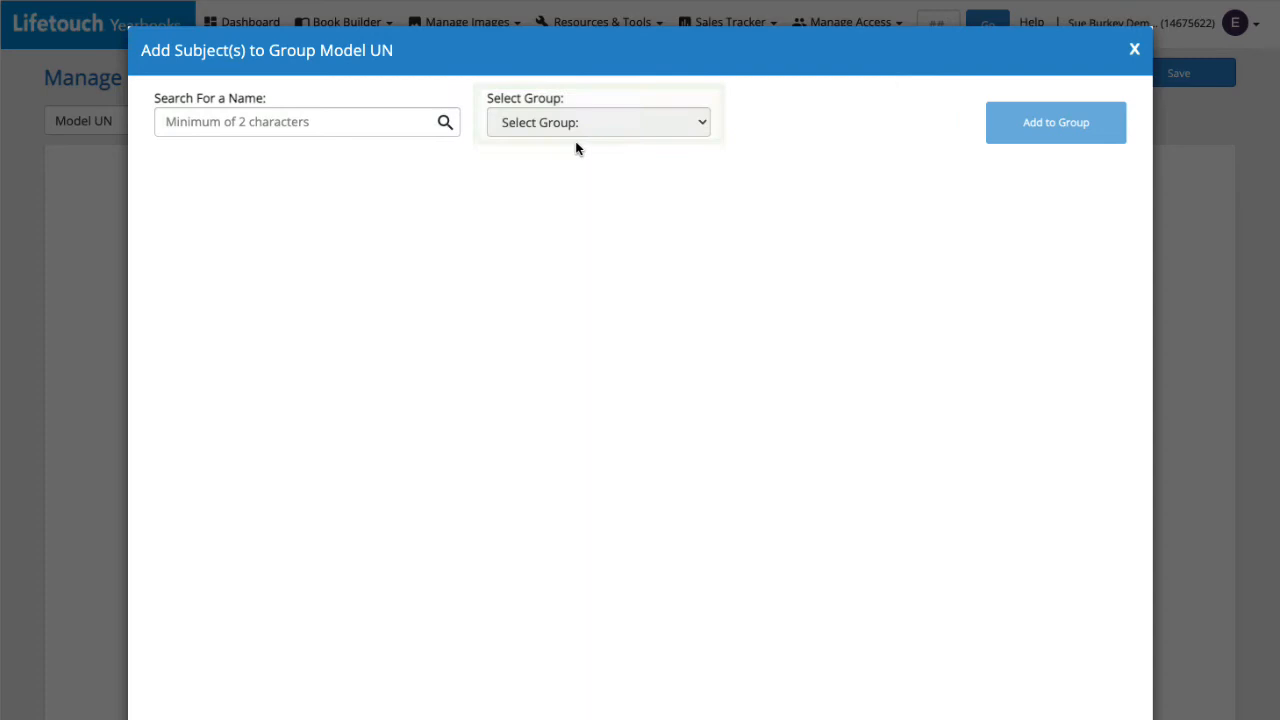
click(306, 122)
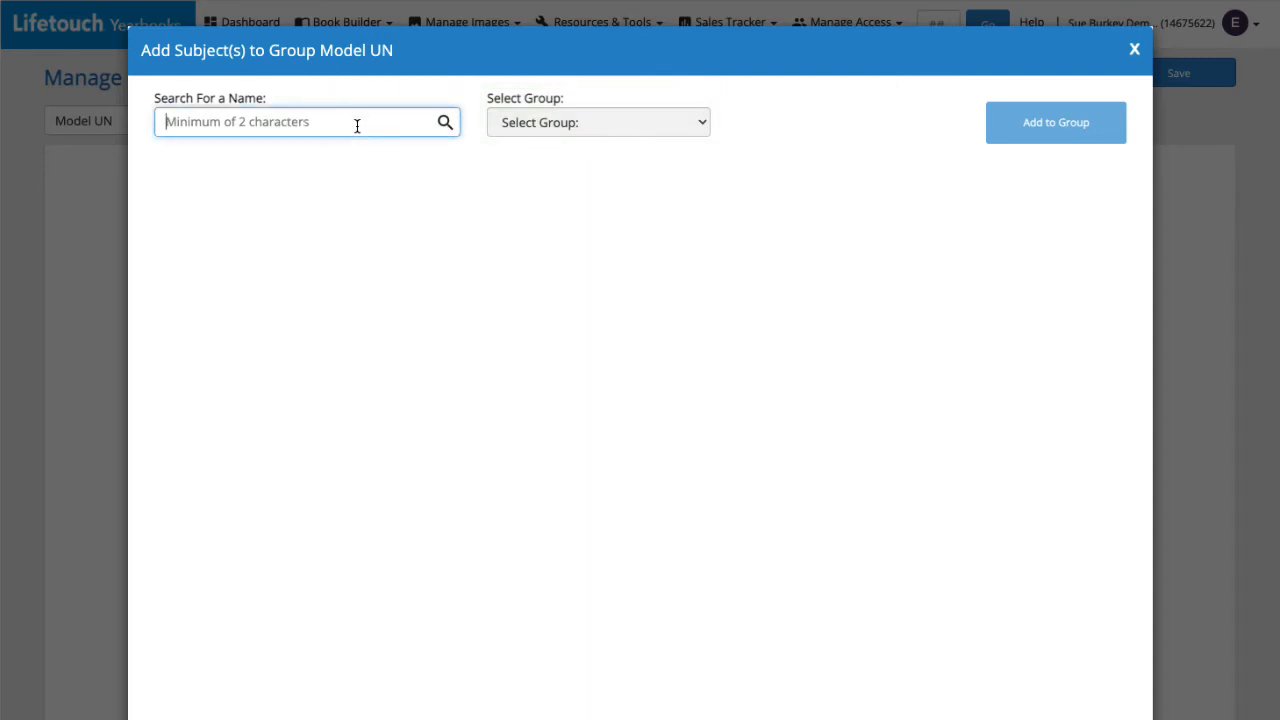
text(Ethan)
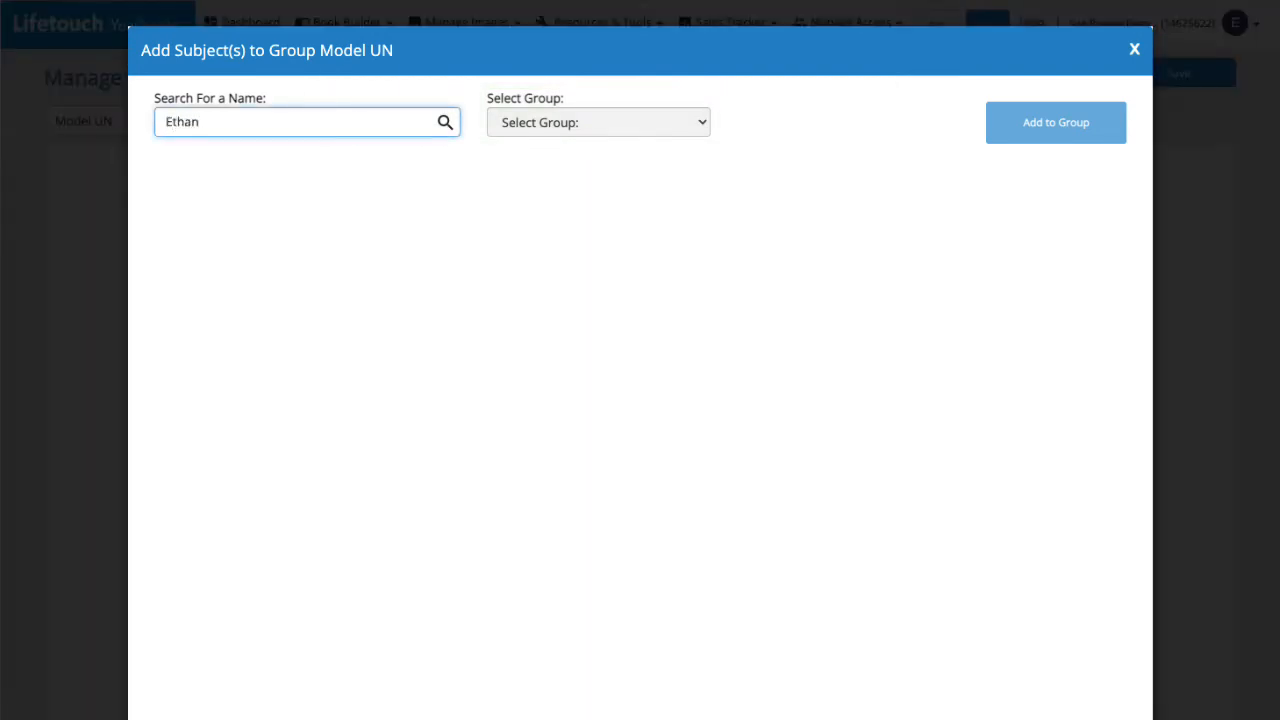
click(444, 122)
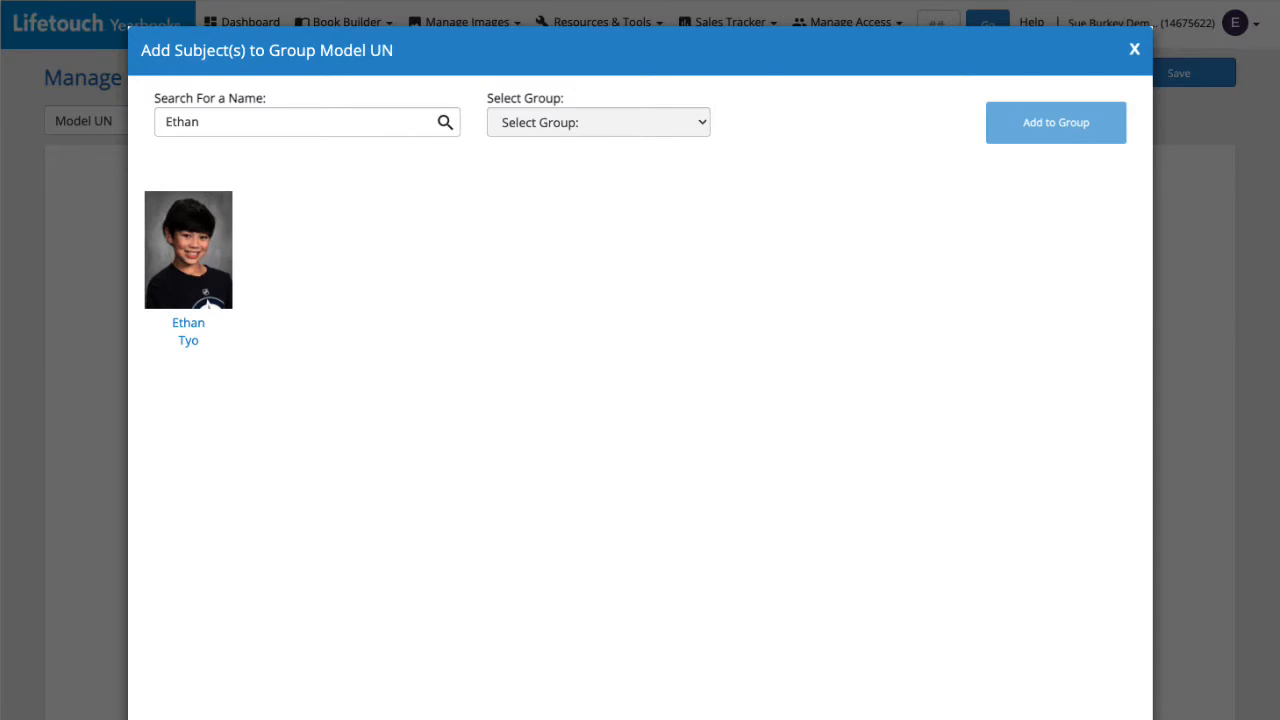
click(188, 250)
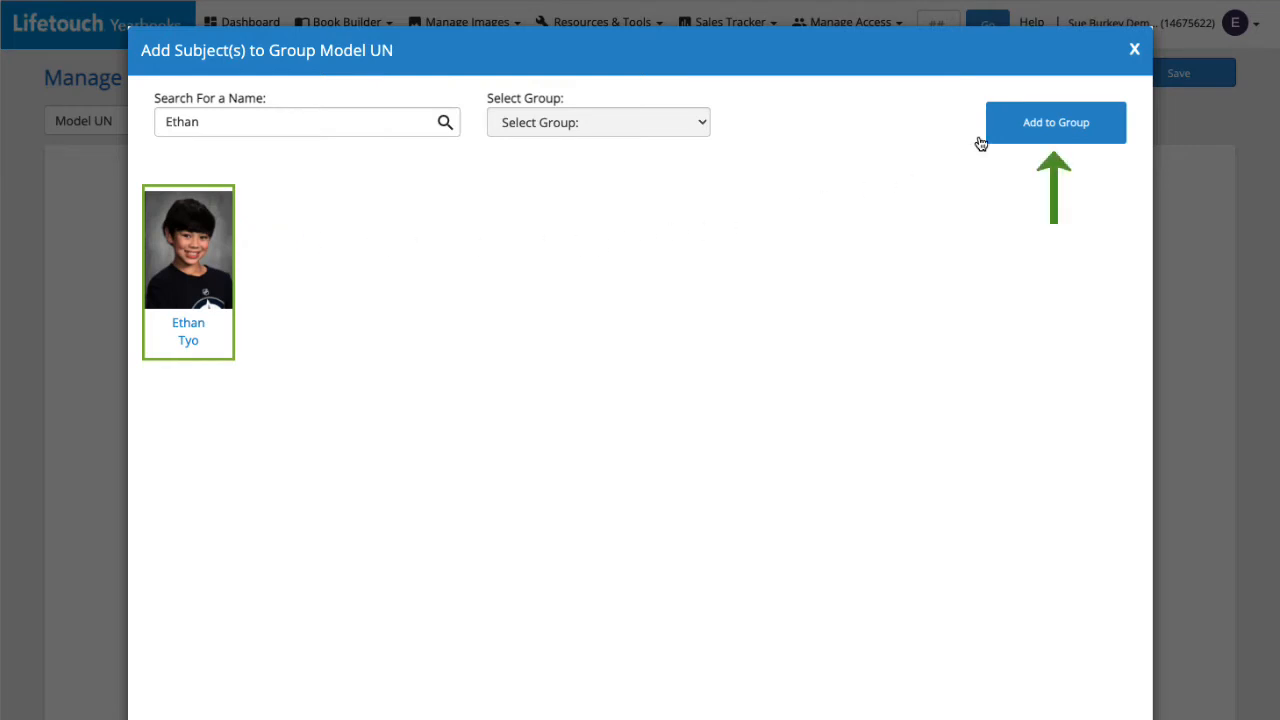
click(1056, 122)
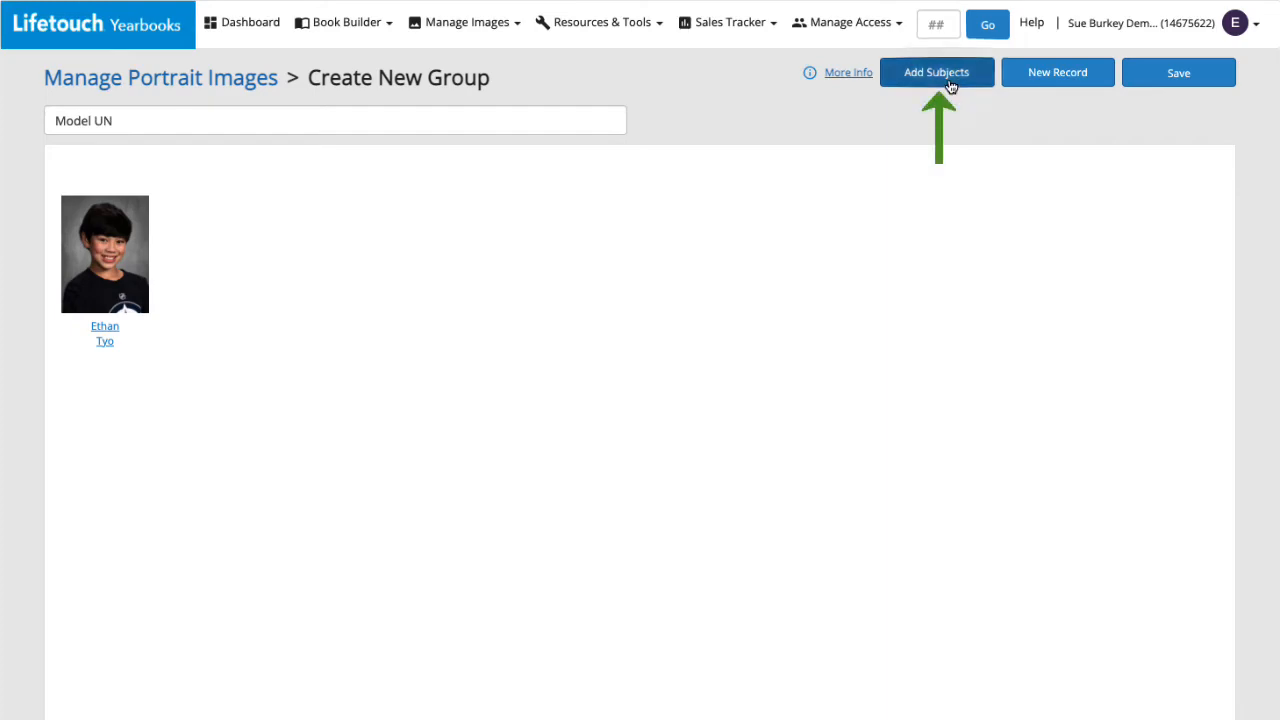
click(936, 72)
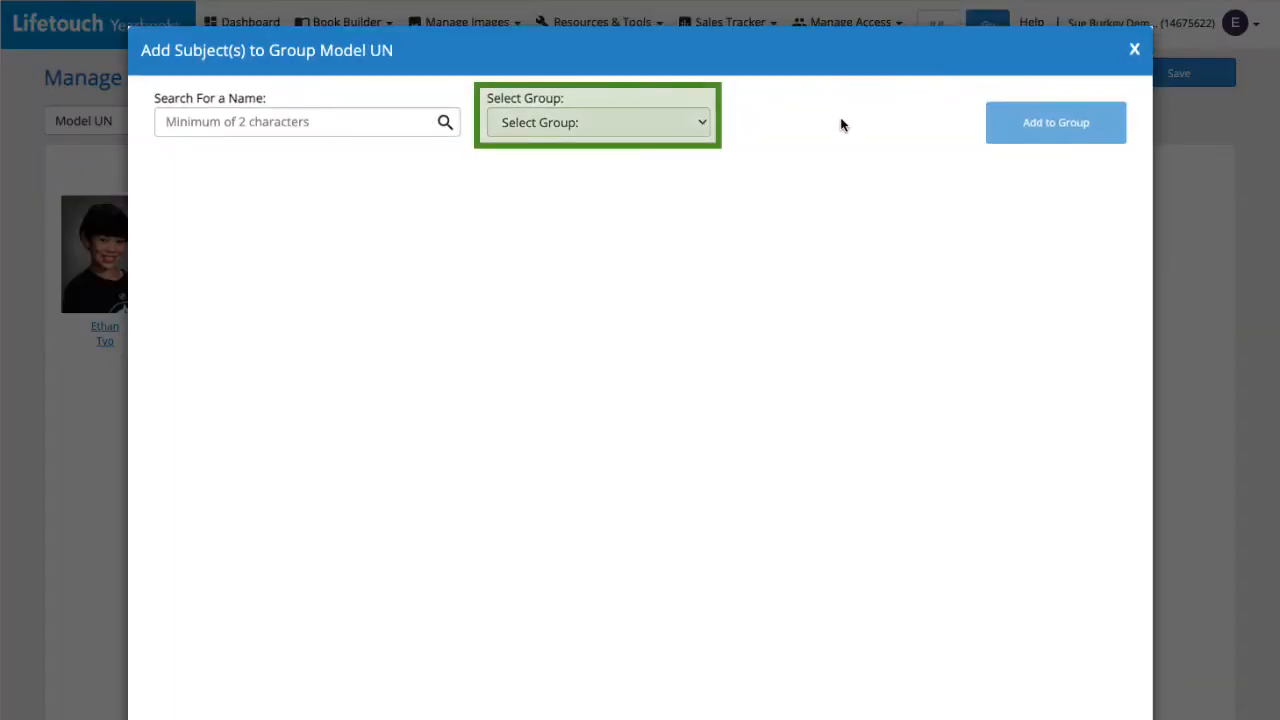
click(598, 122)
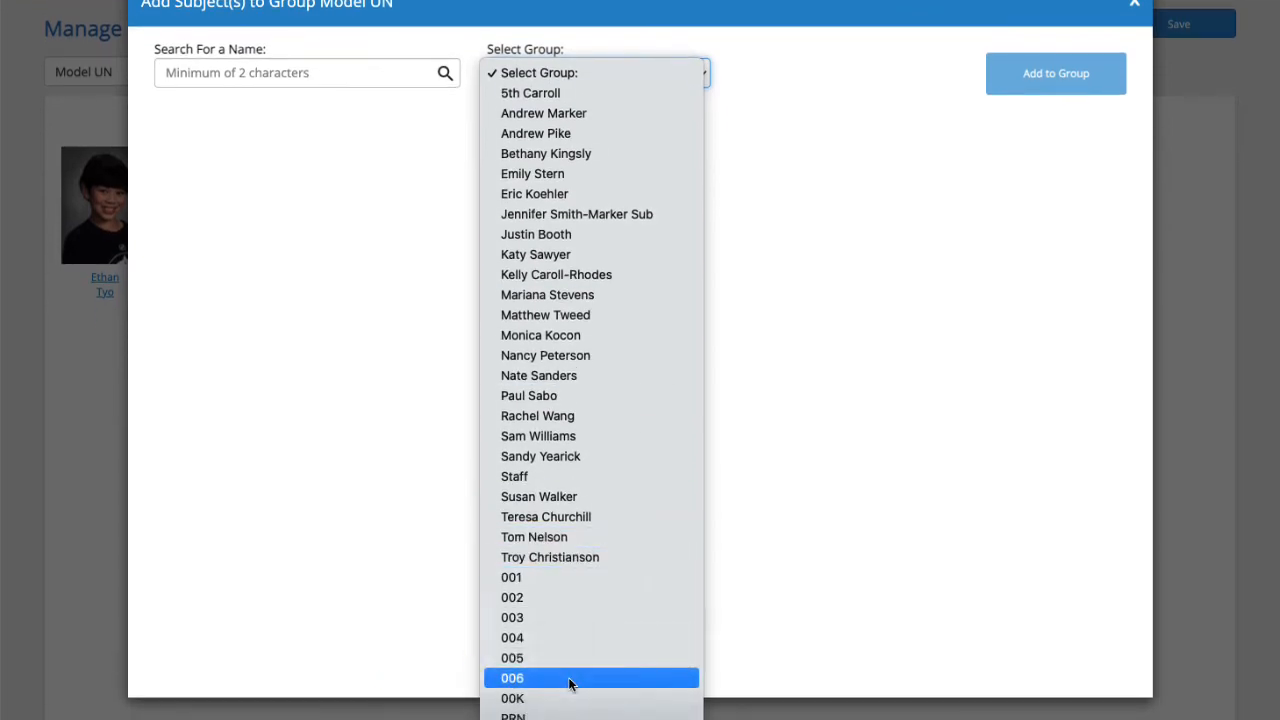
click(512, 676)
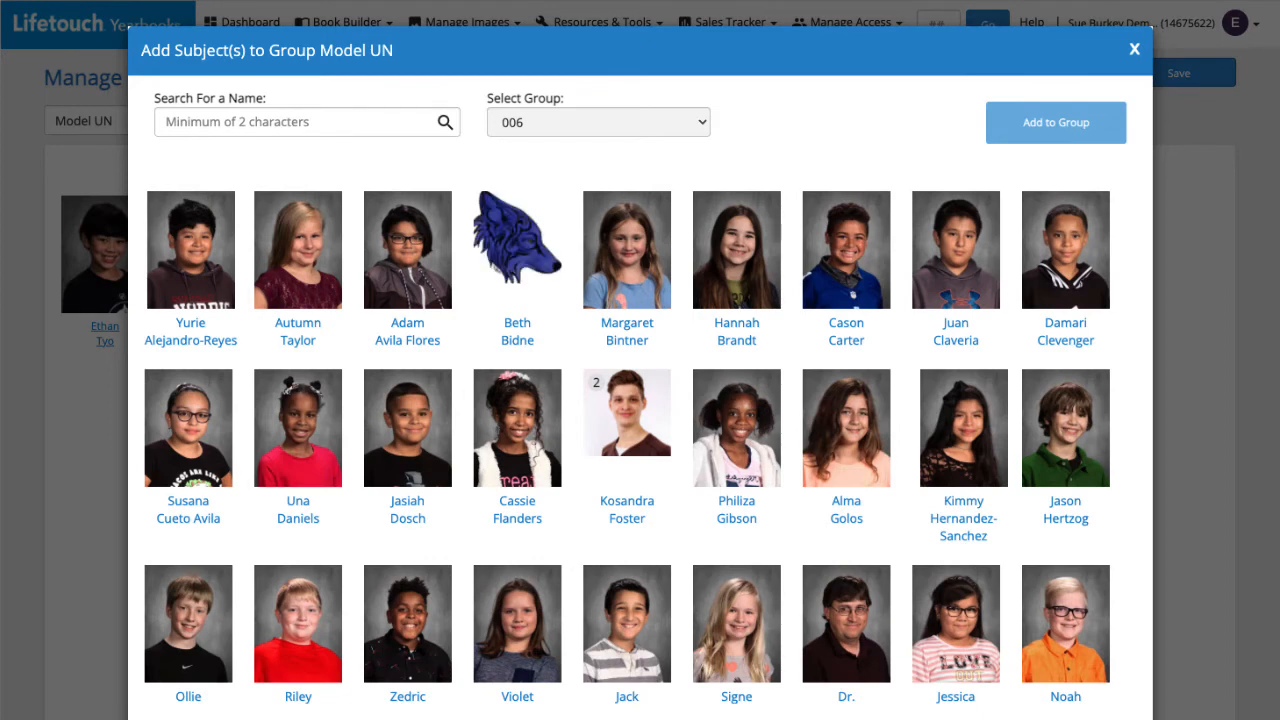
click(736, 250)
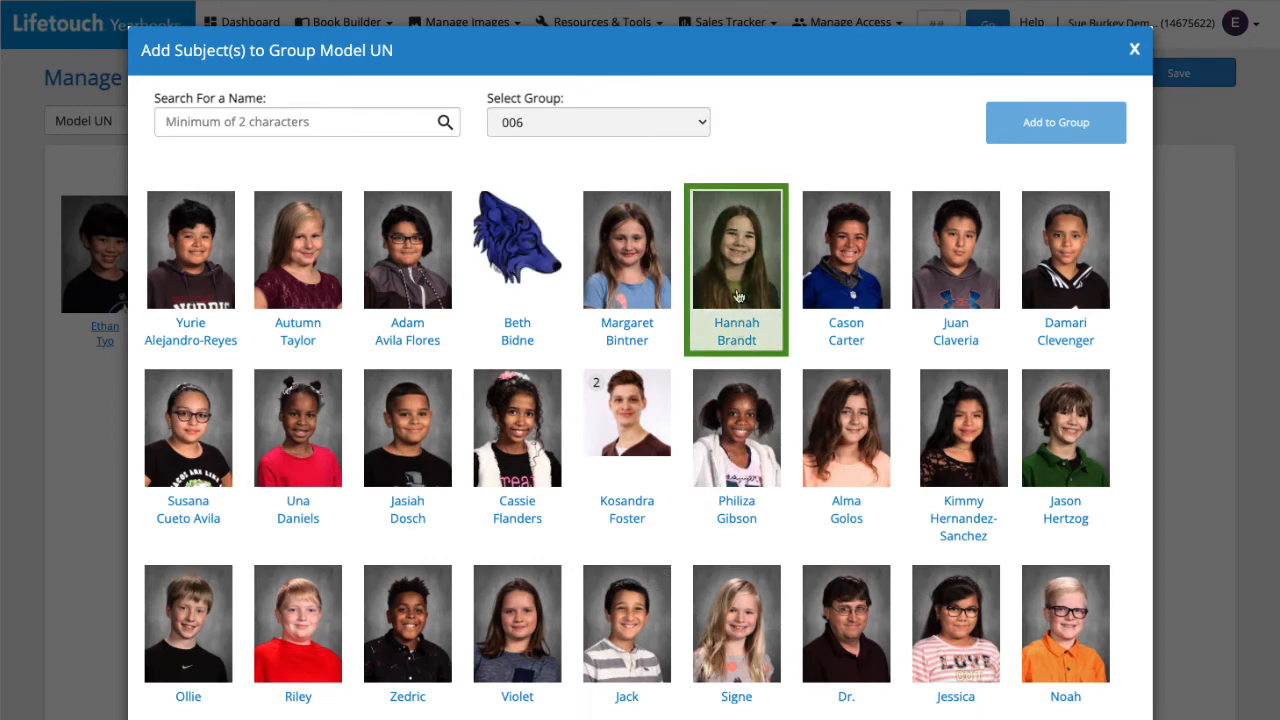
scroll(down, 3)
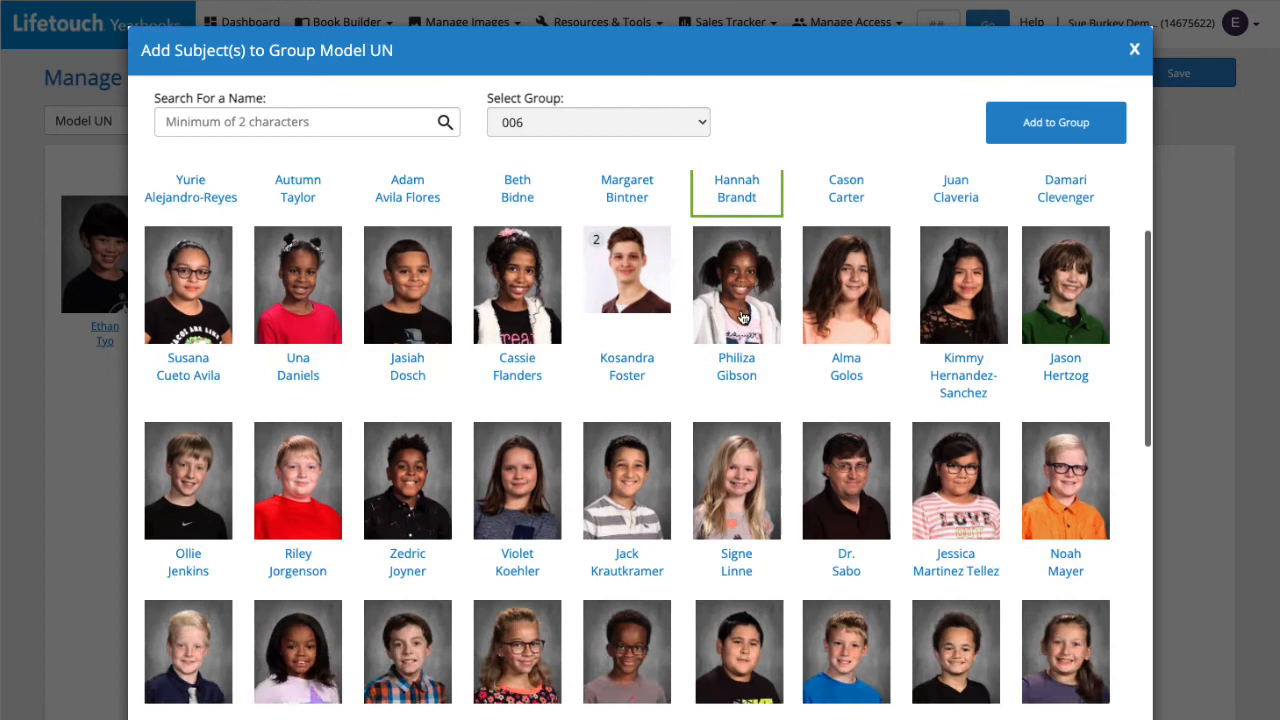
scroll(down, 3)
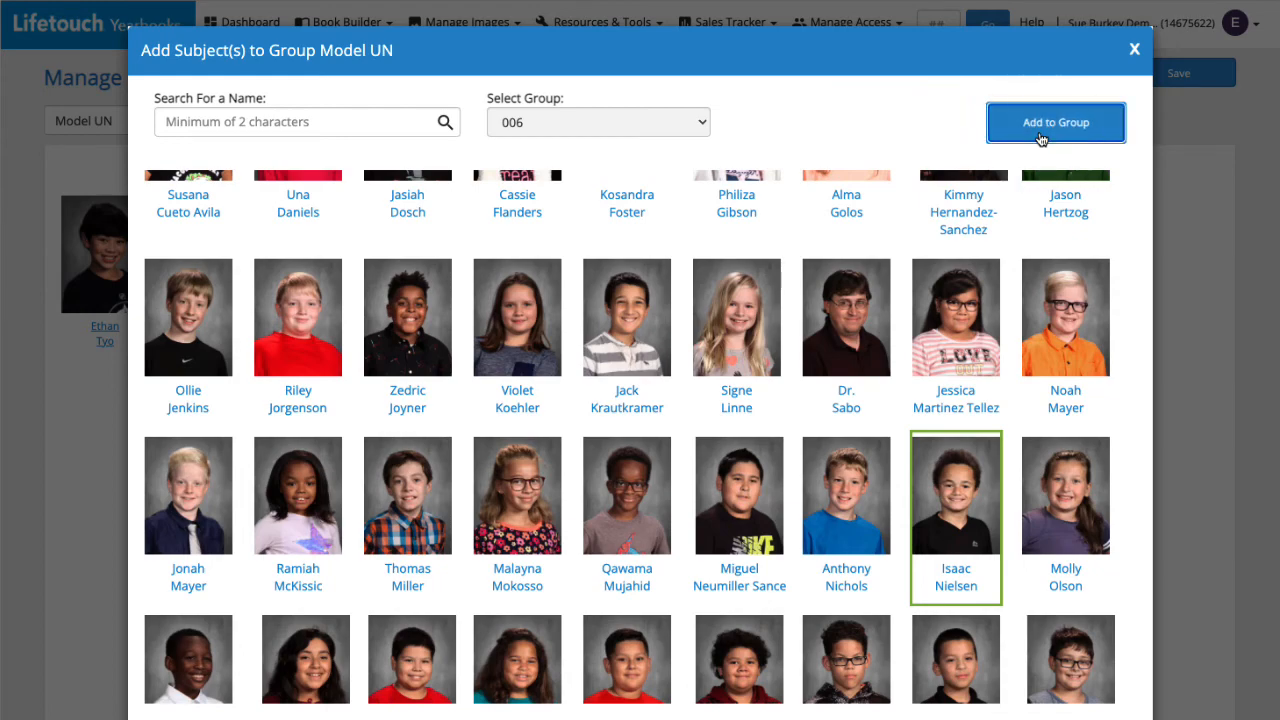
click(1056, 122)
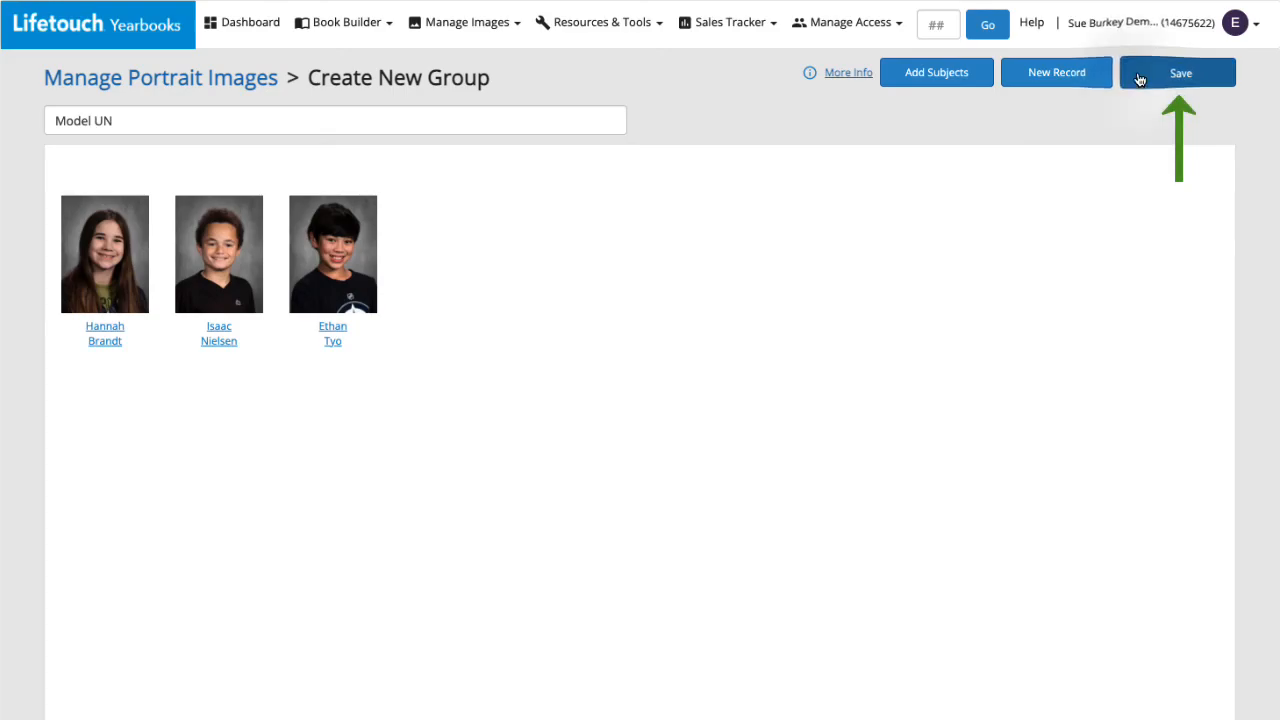
Step: Save Model UN and locate it in the portrait groups table with 3 records
click(1176, 72)
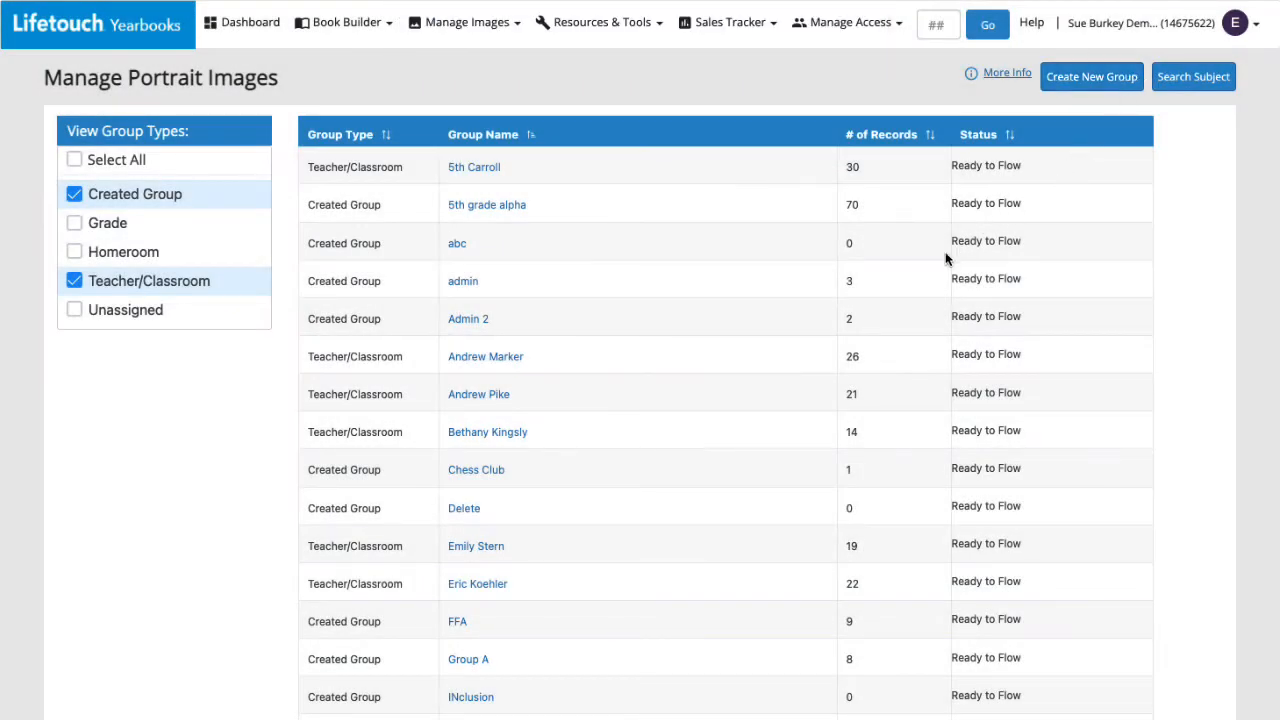
scroll(down, 3)
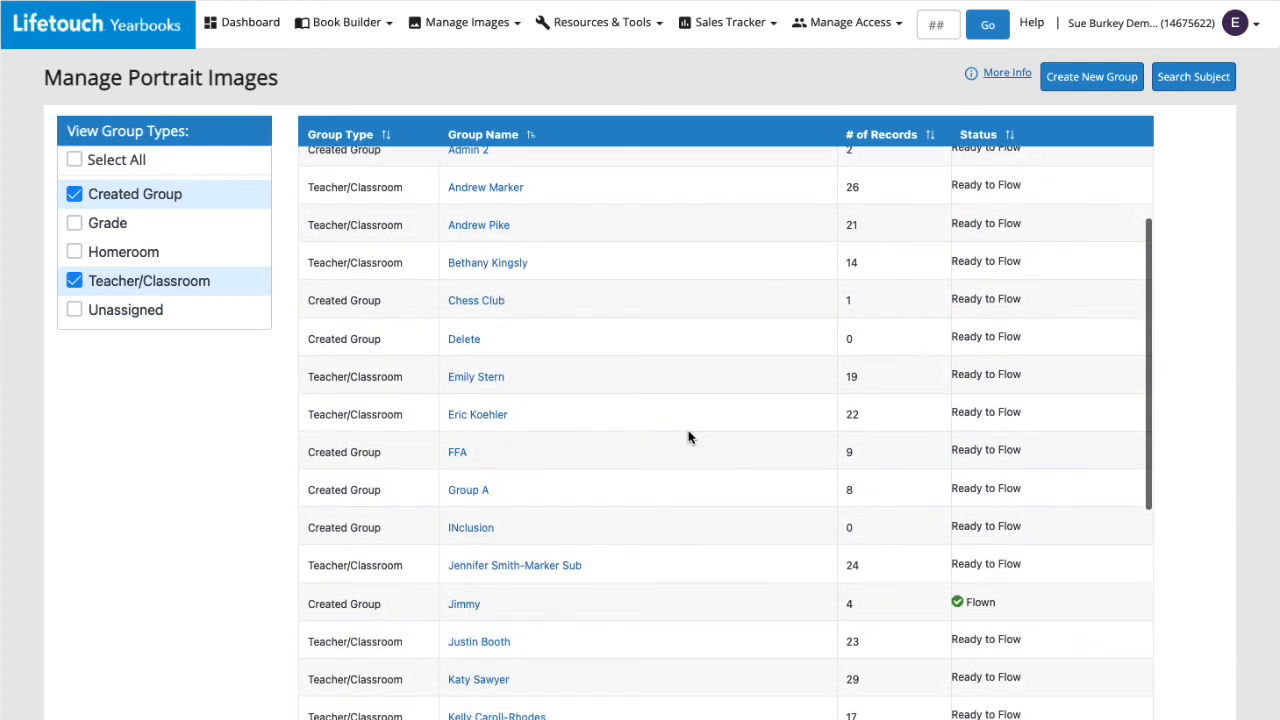
scroll(down, 3)
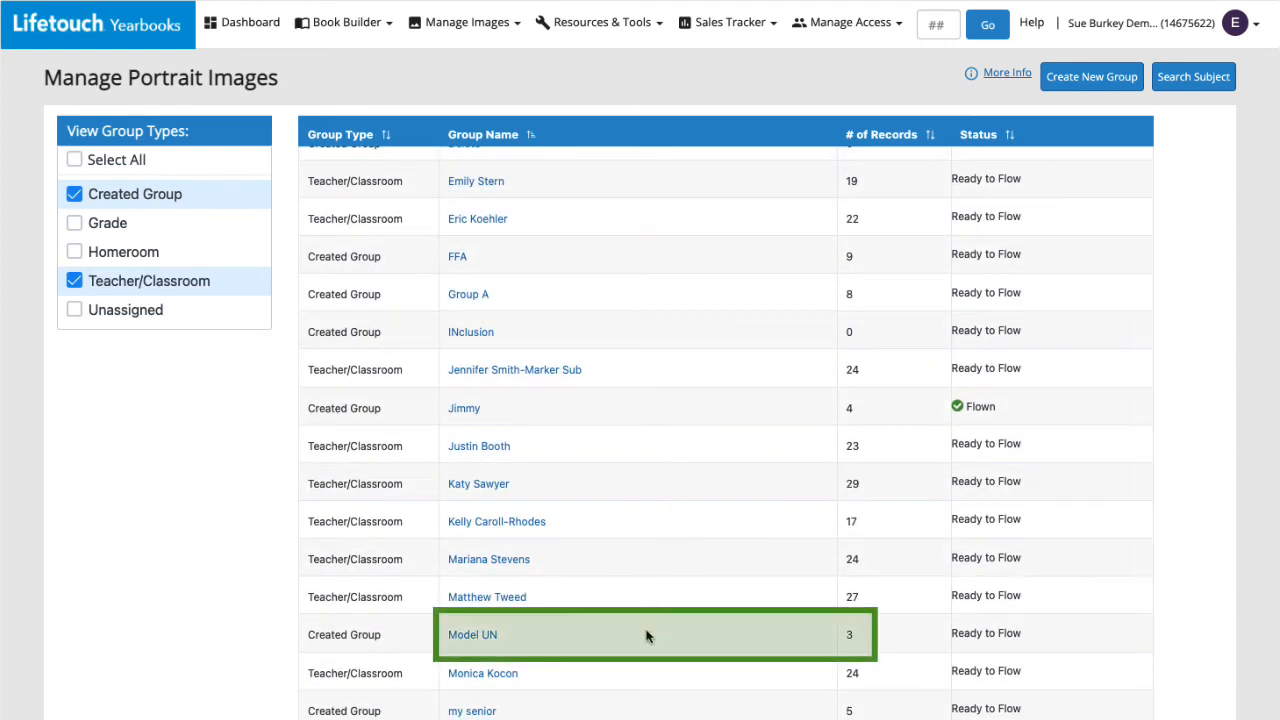